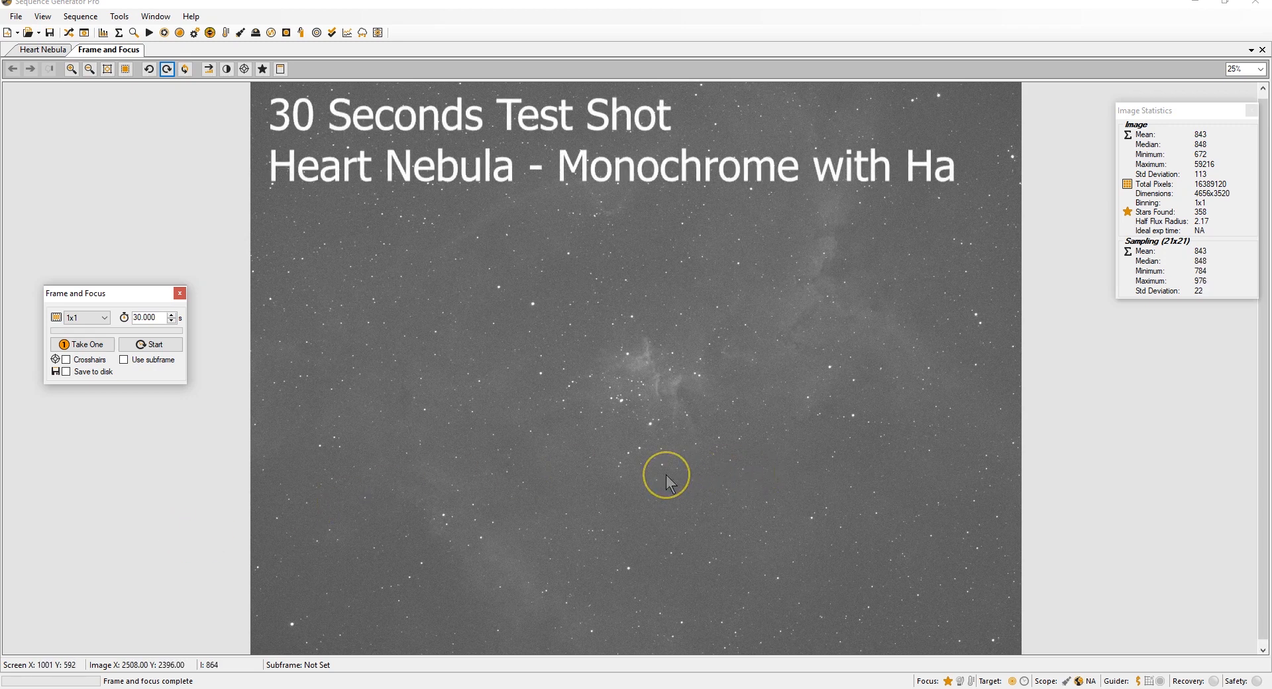
{"action": "mouse_move", "coordinate": [380, 375]}
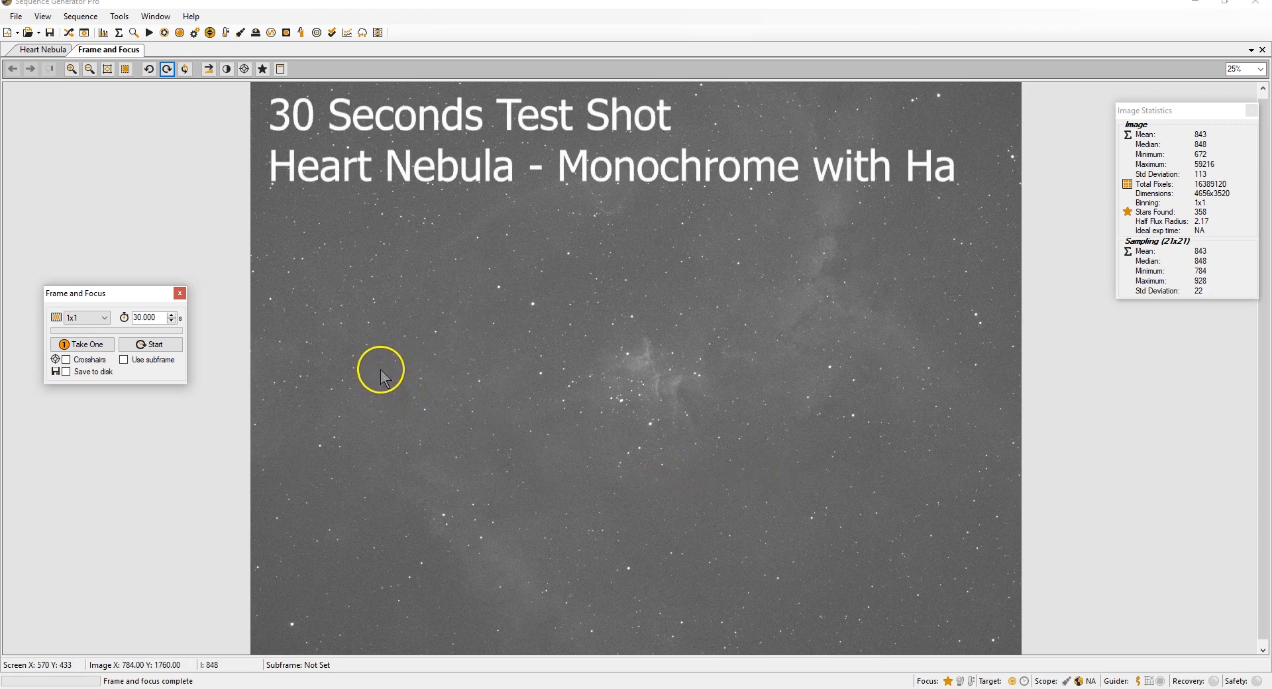
{"action": "mouse_move", "coordinate": [162, 542]}
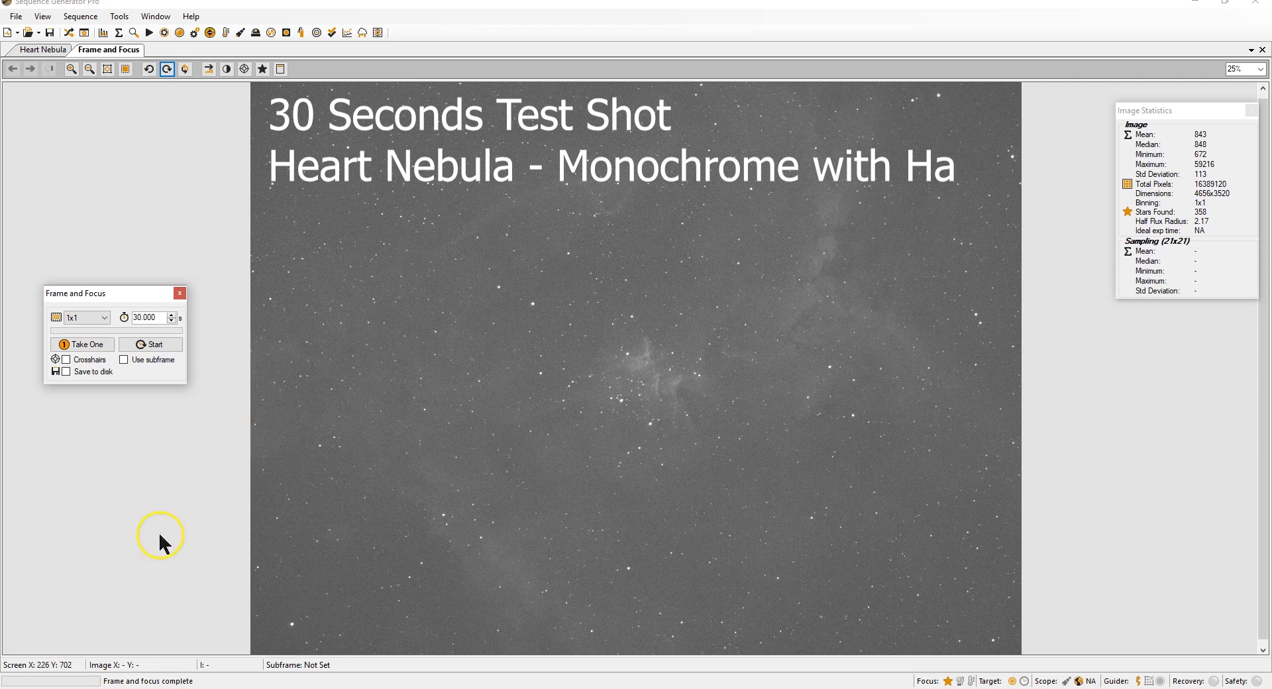
{"action": "mouse_move", "coordinate": [435, 379]}
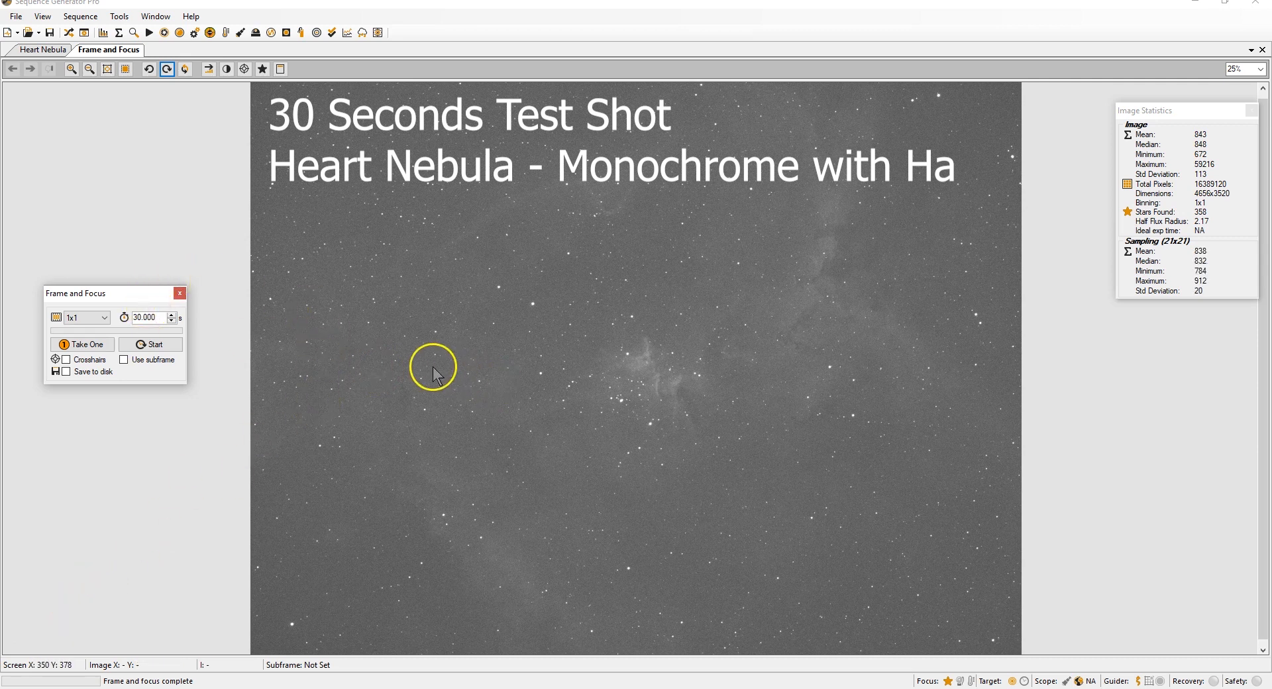
{"action": "mouse_move", "coordinate": [983, 440]}
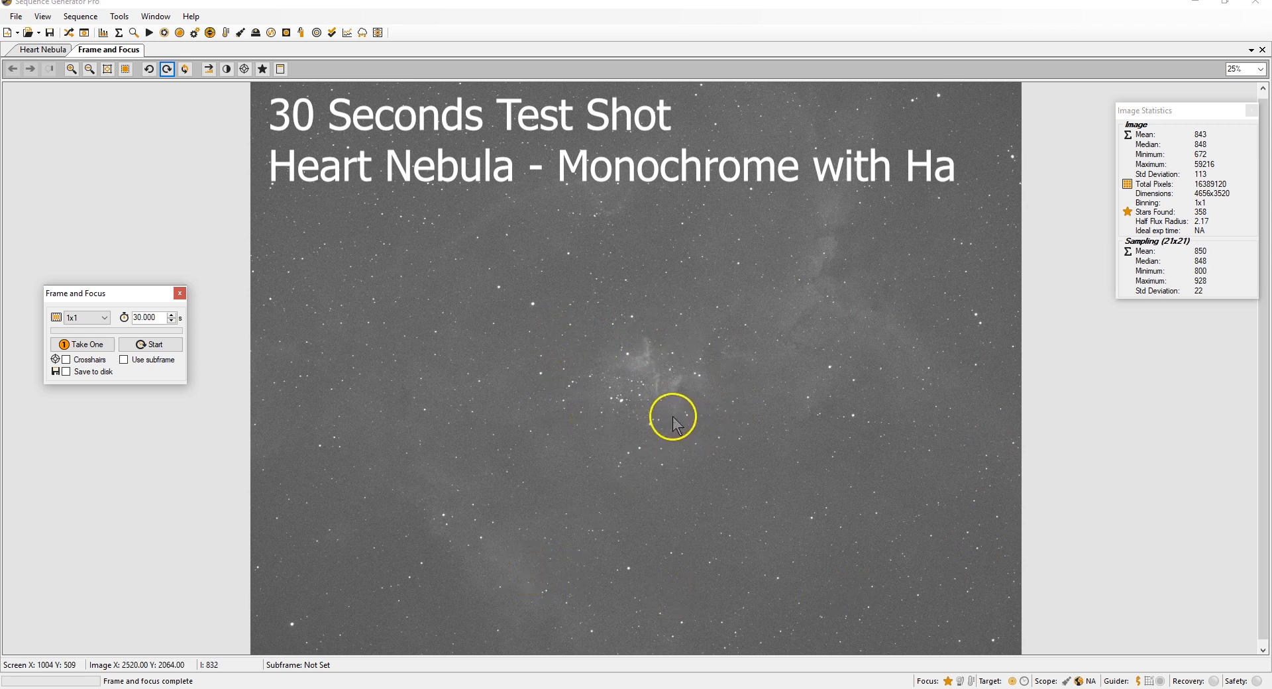
{"action": "mouse_move", "coordinate": [665, 412]}
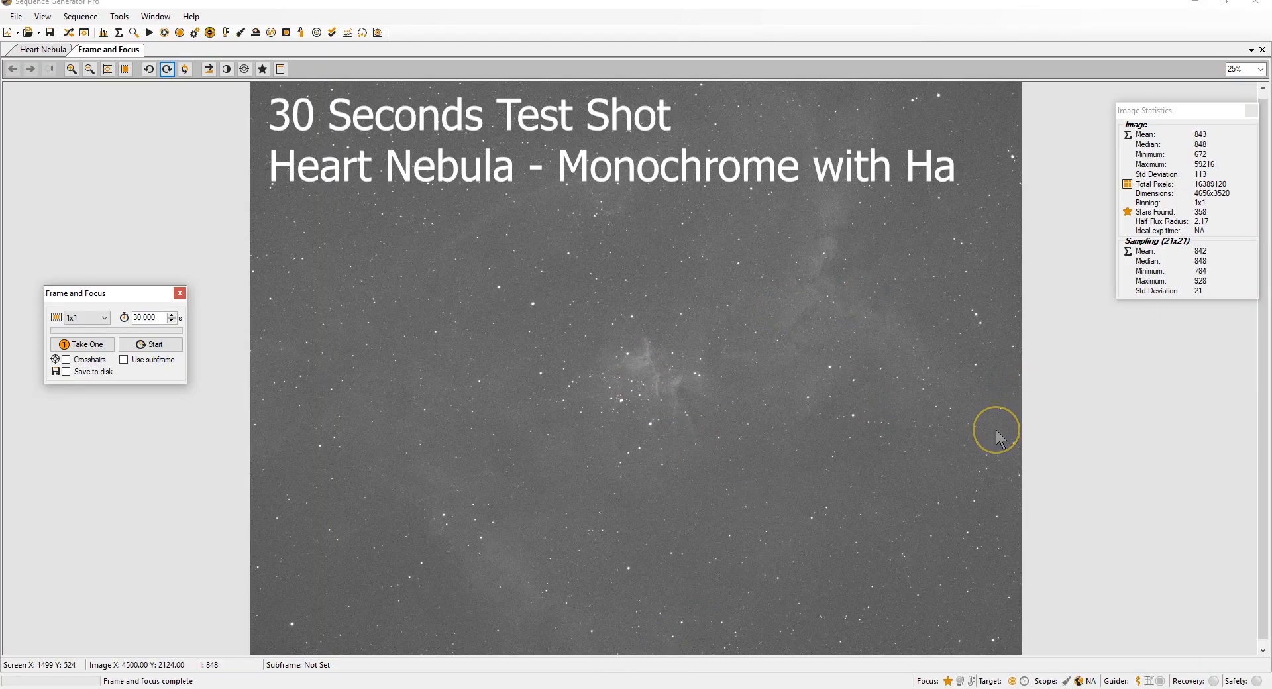
{"action": "mouse_move", "coordinate": [671, 363]}
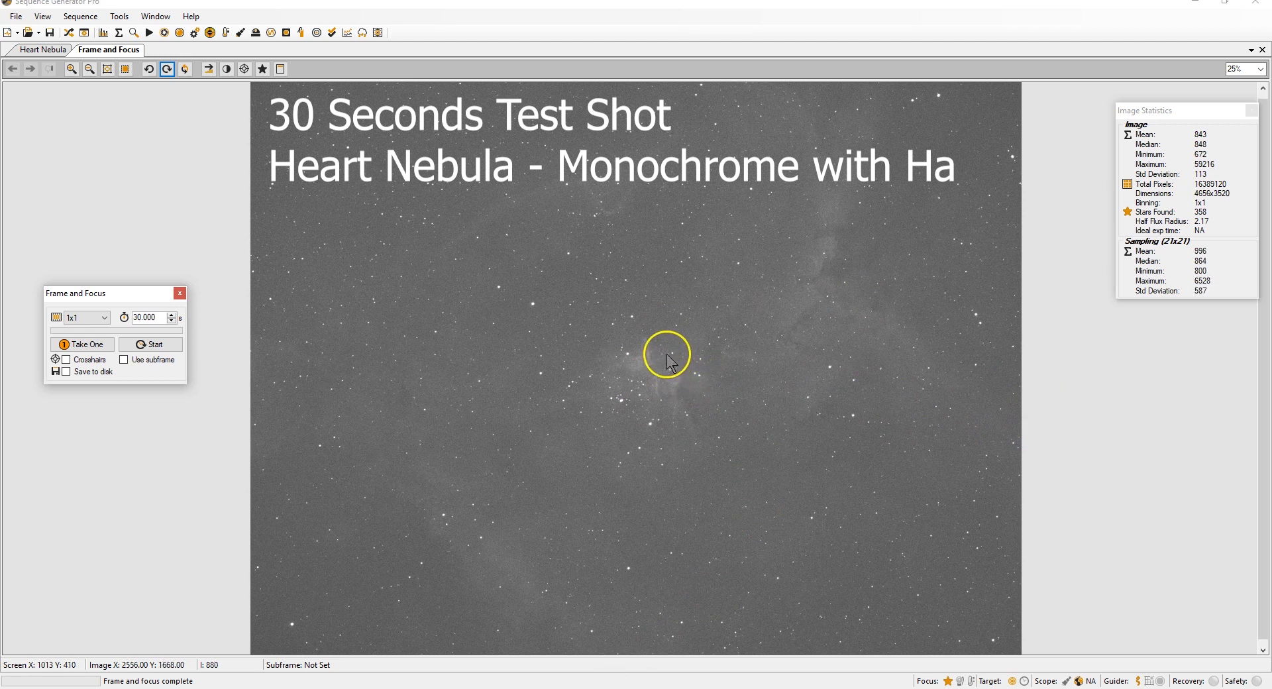
{"action": "mouse_move", "coordinate": [689, 420]}
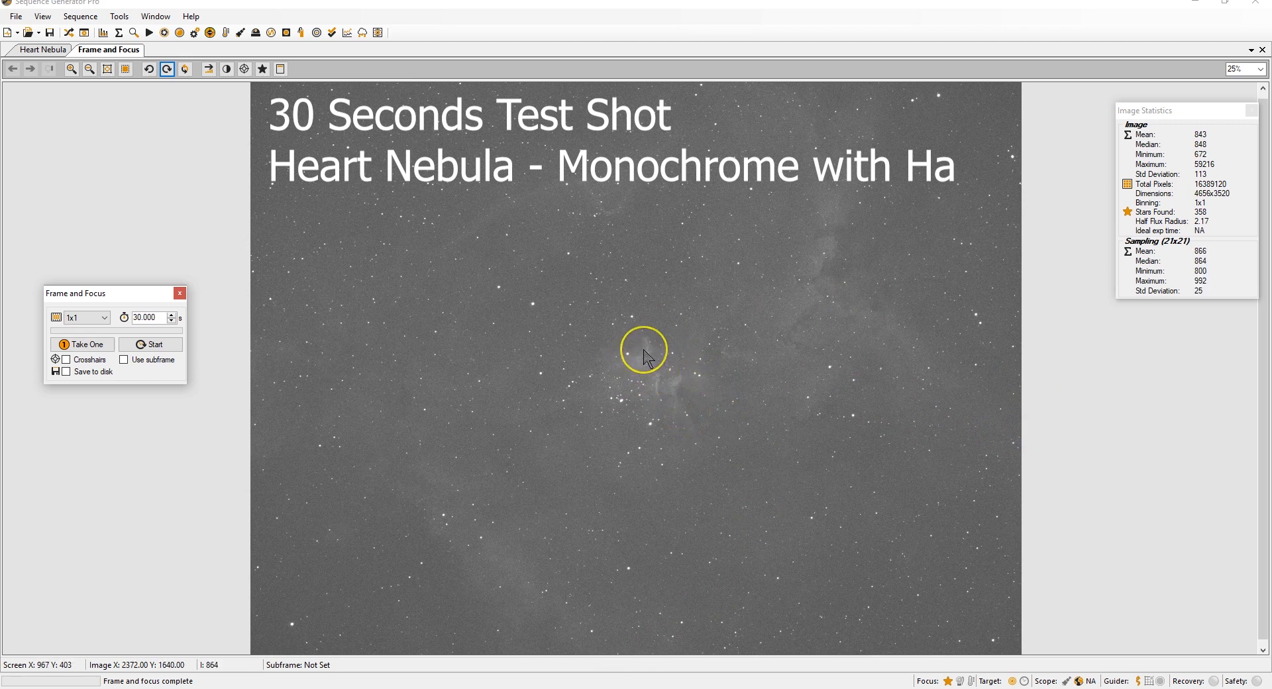
{"action": "mouse_move", "coordinate": [758, 449]}
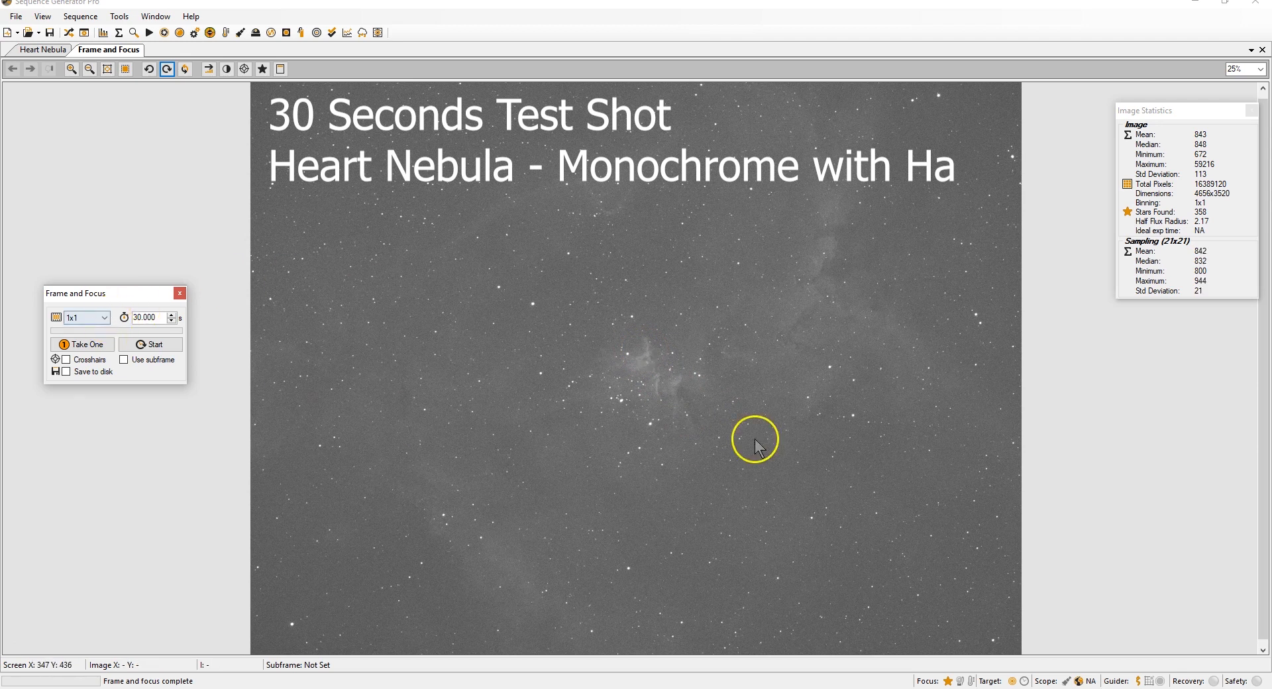
{"action": "mouse_move", "coordinate": [766, 420]}
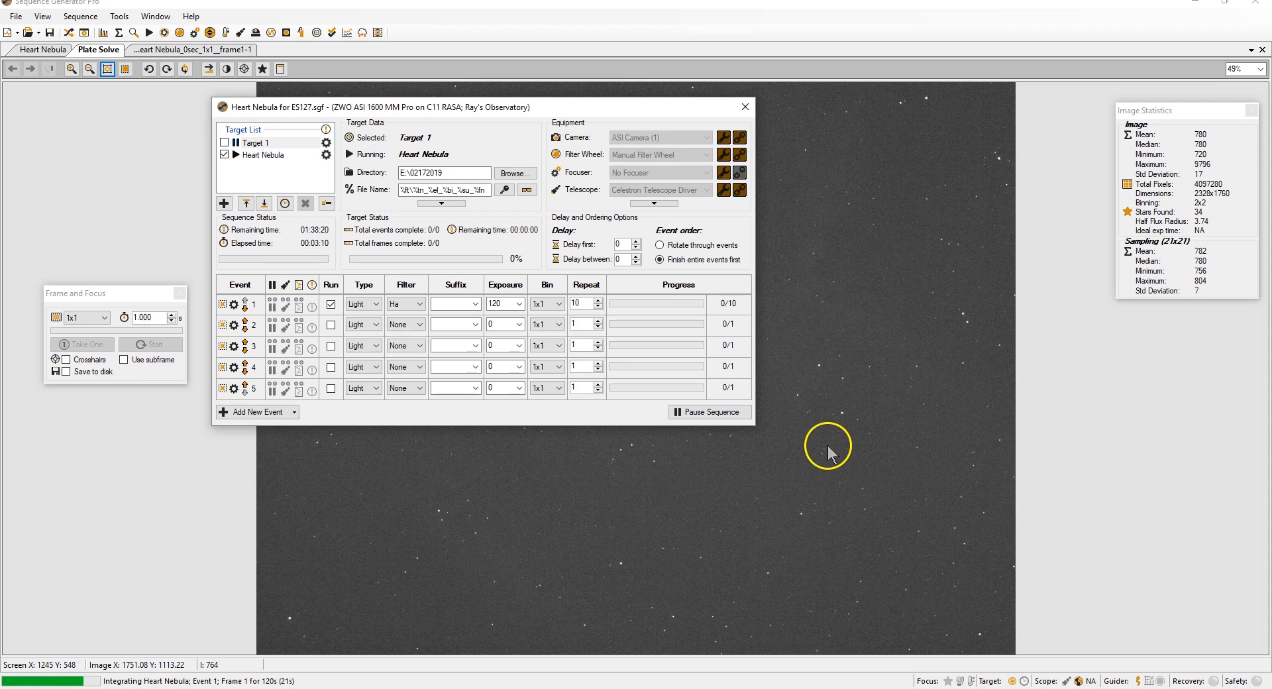
{"action": "mouse_move", "coordinate": [676, 468]}
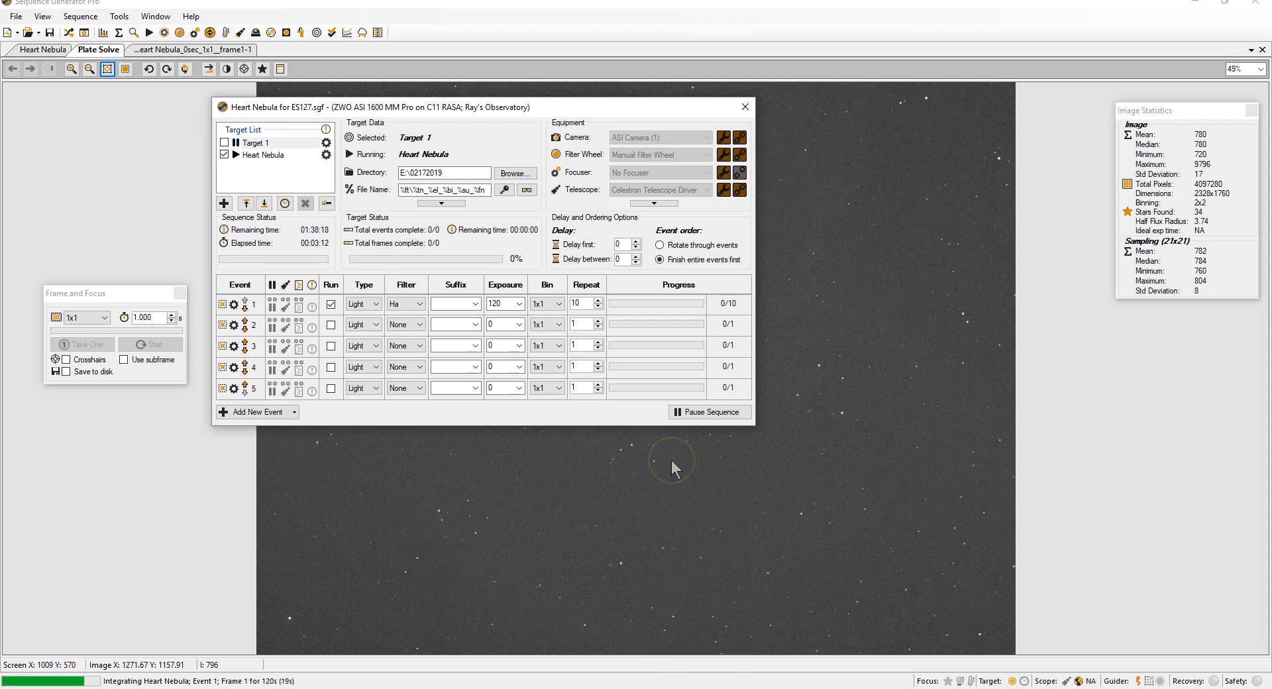
{"action": "mouse_move", "coordinate": [675, 471]}
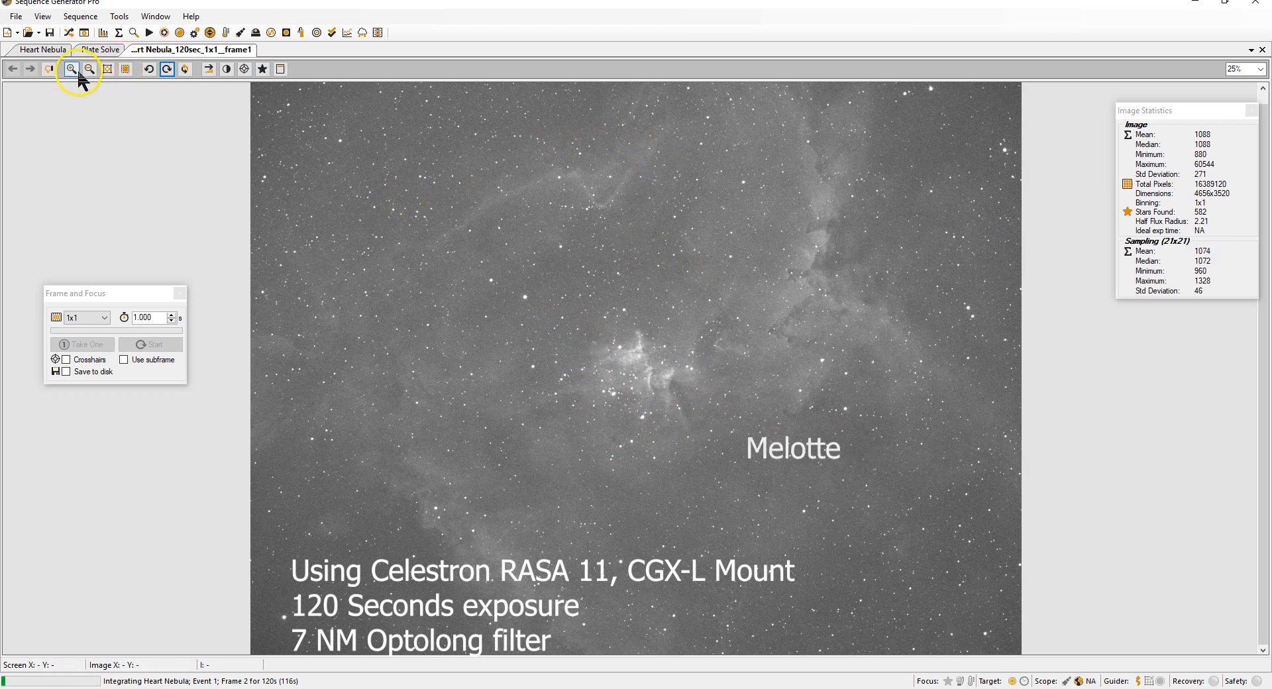
{"action": "left_click", "coordinate": [71, 69]}
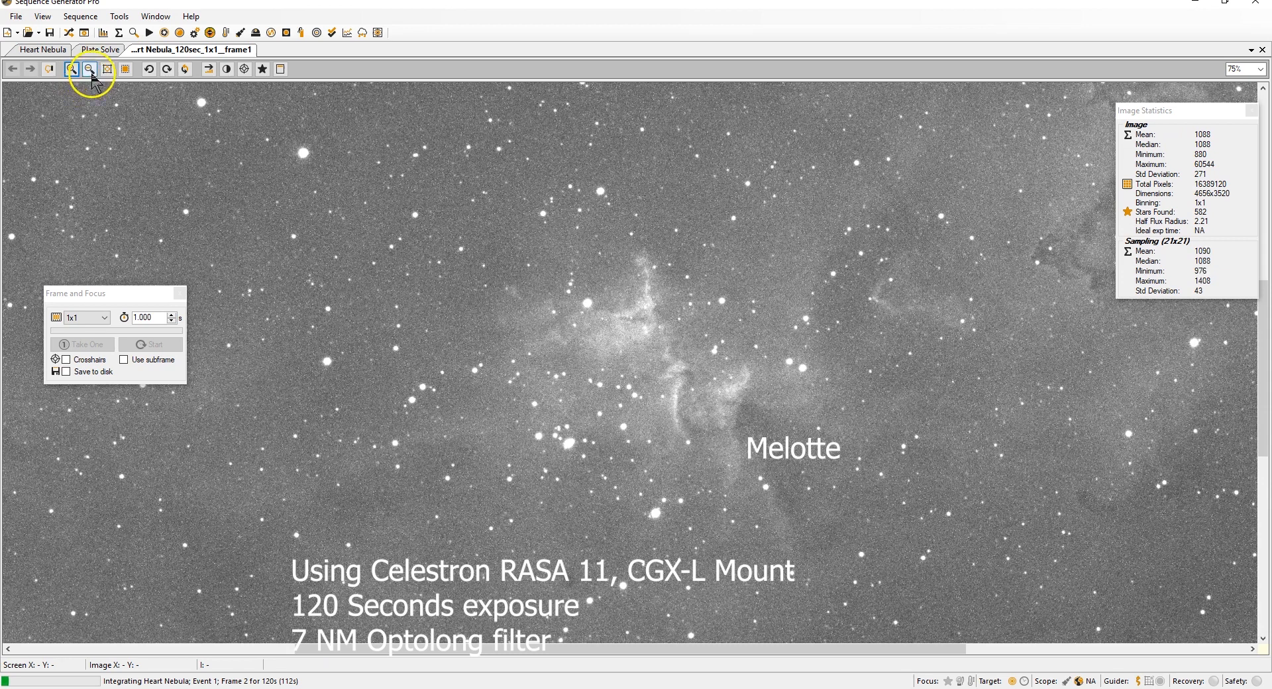
{"action": "left_click", "coordinate": [91, 69]}
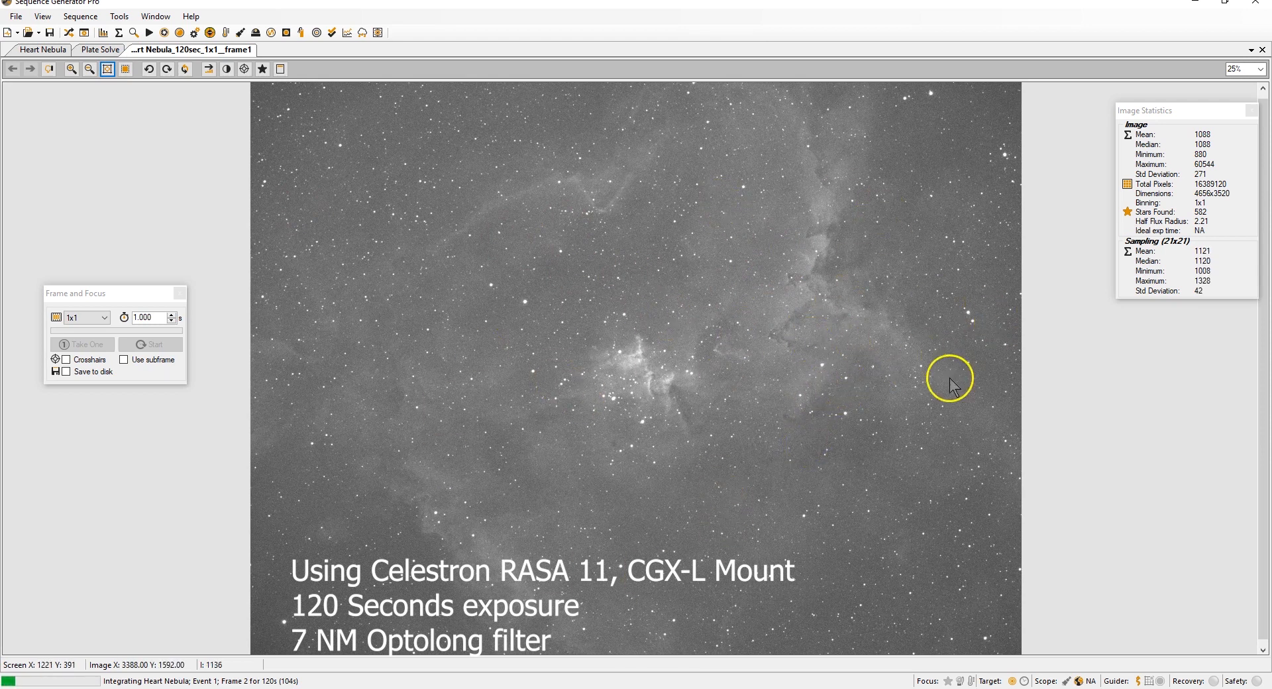
{"action": "mouse_move", "coordinate": [790, 144]}
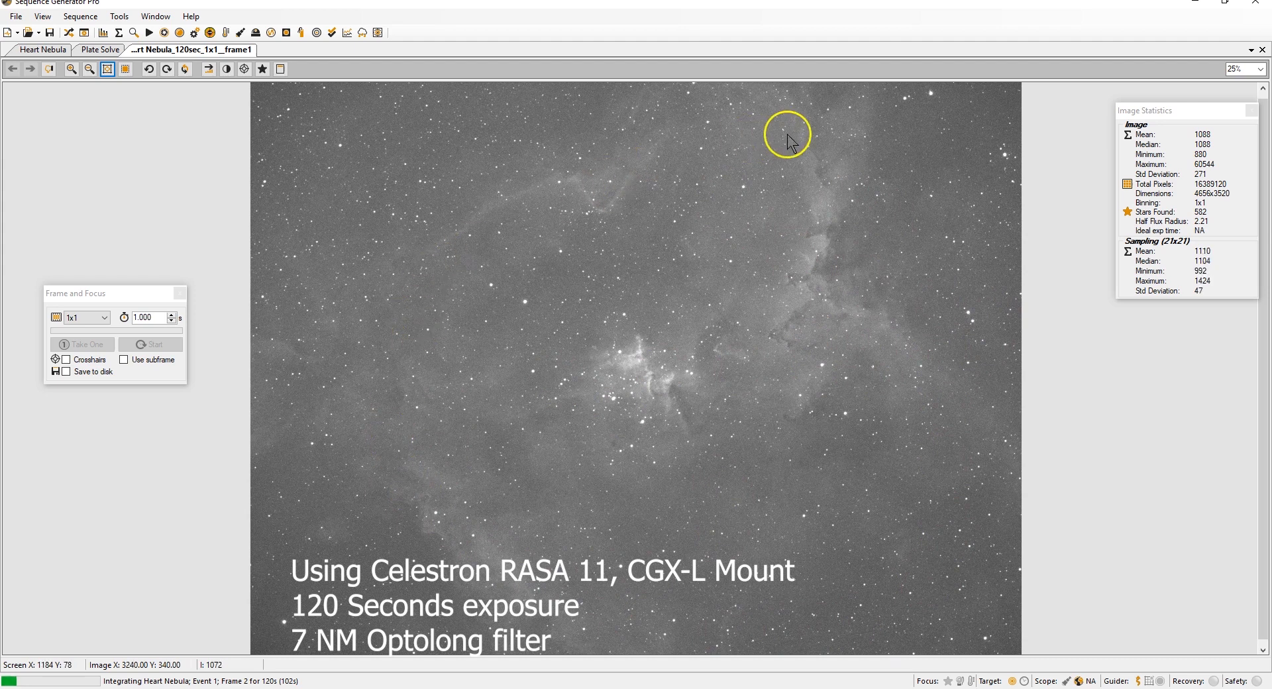
{"action": "mouse_move", "coordinate": [493, 481]}
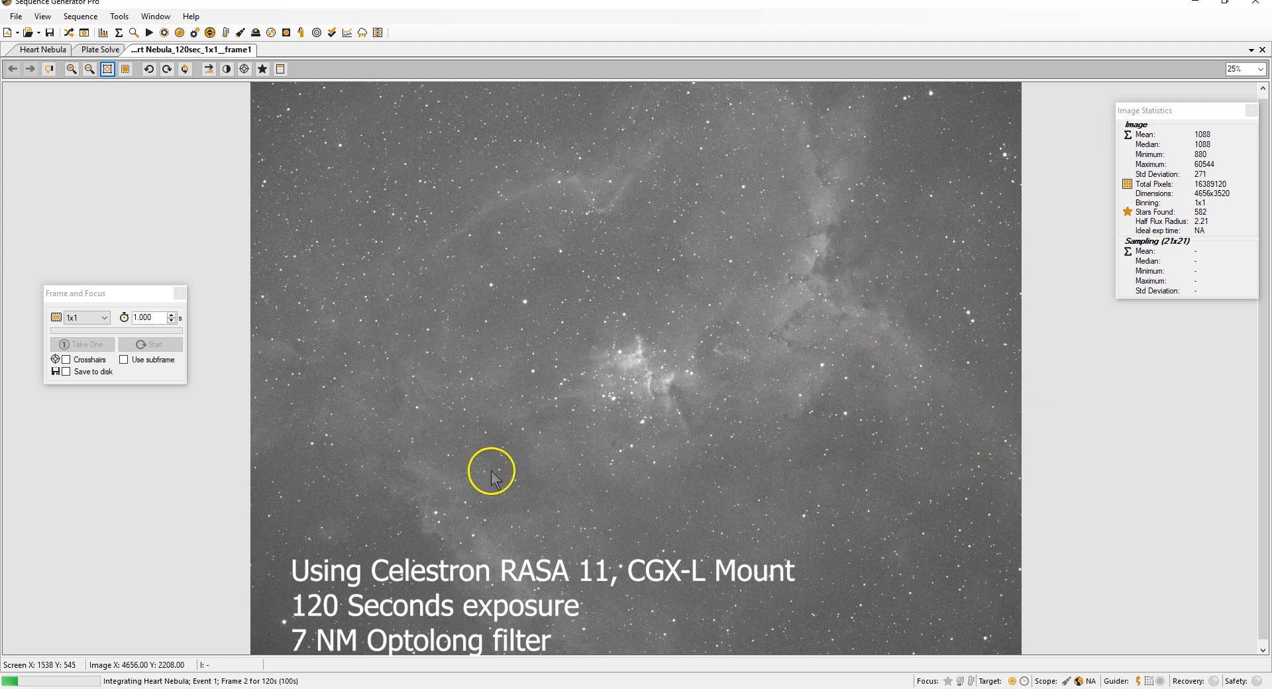
{"action": "mouse_move", "coordinate": [415, 414]}
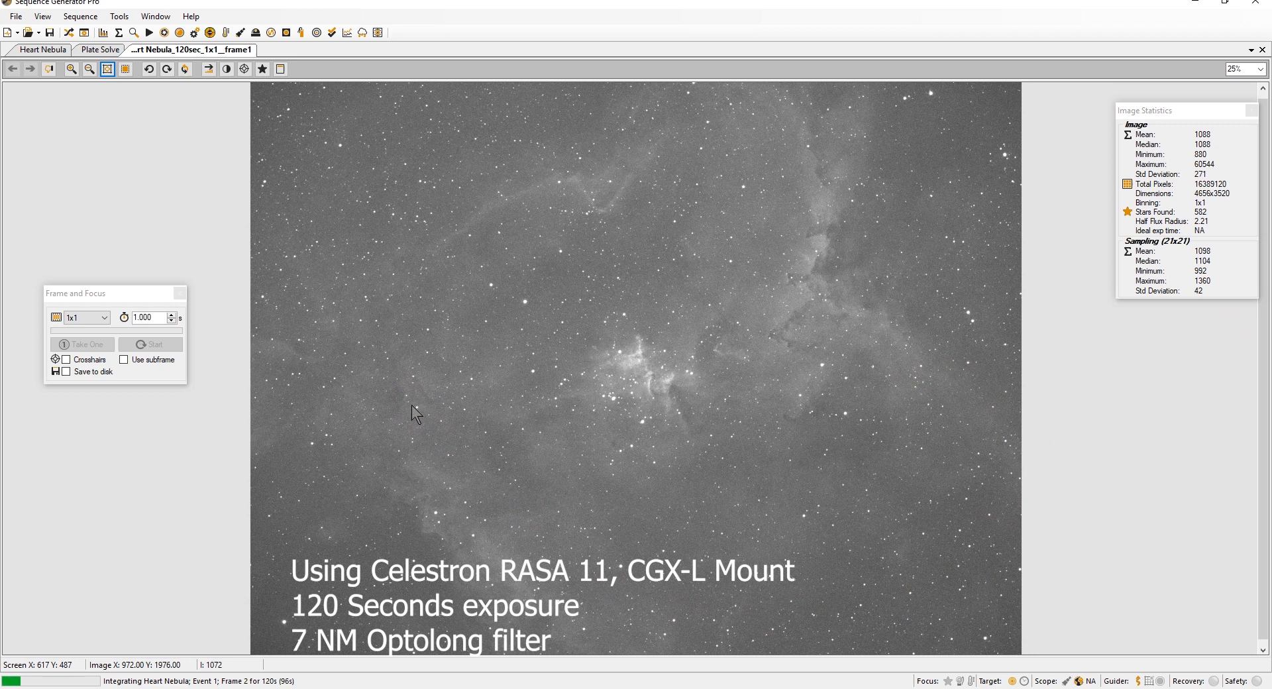
{"action": "mouse_move", "coordinate": [720, 320]}
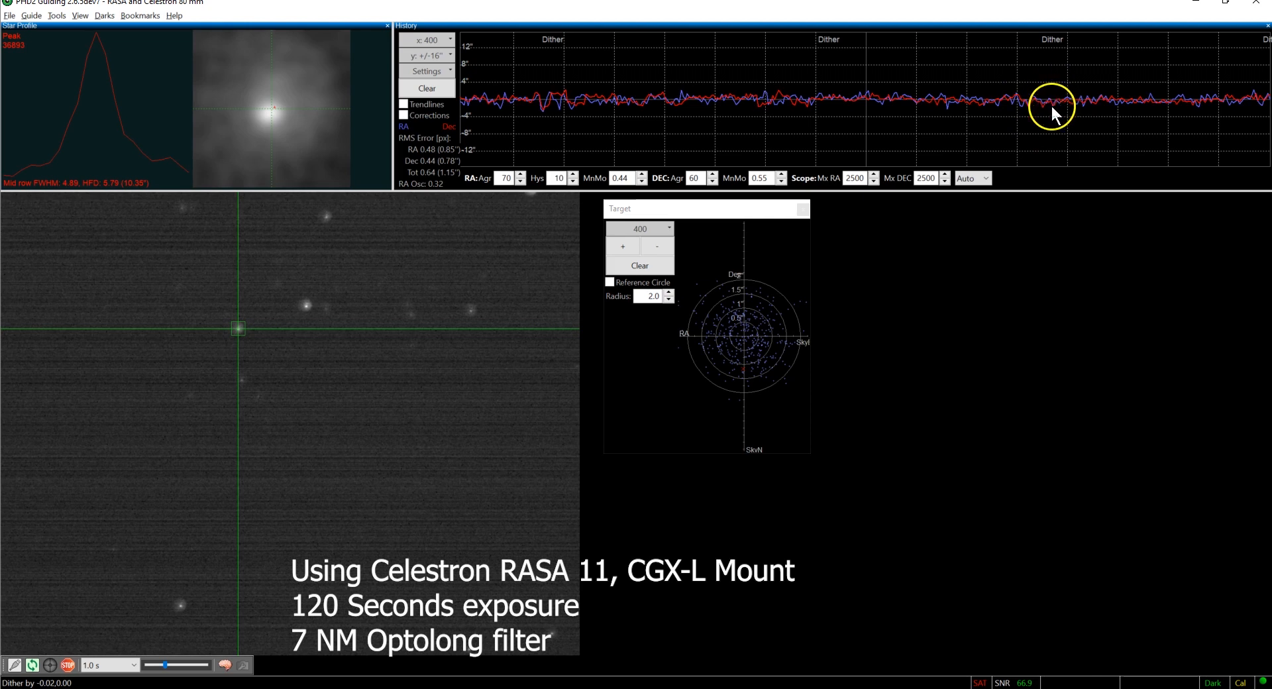
{"action": "mouse_move", "coordinate": [907, 212]}
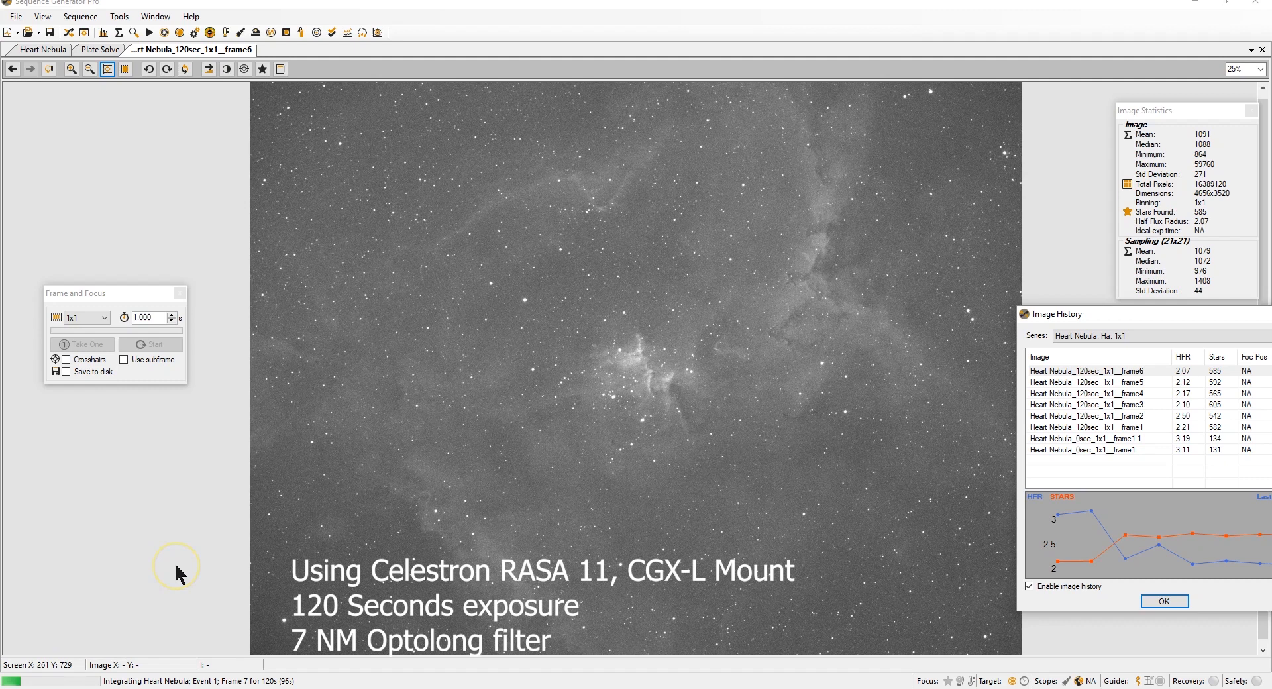
{"action": "mouse_move", "coordinate": [180, 575]}
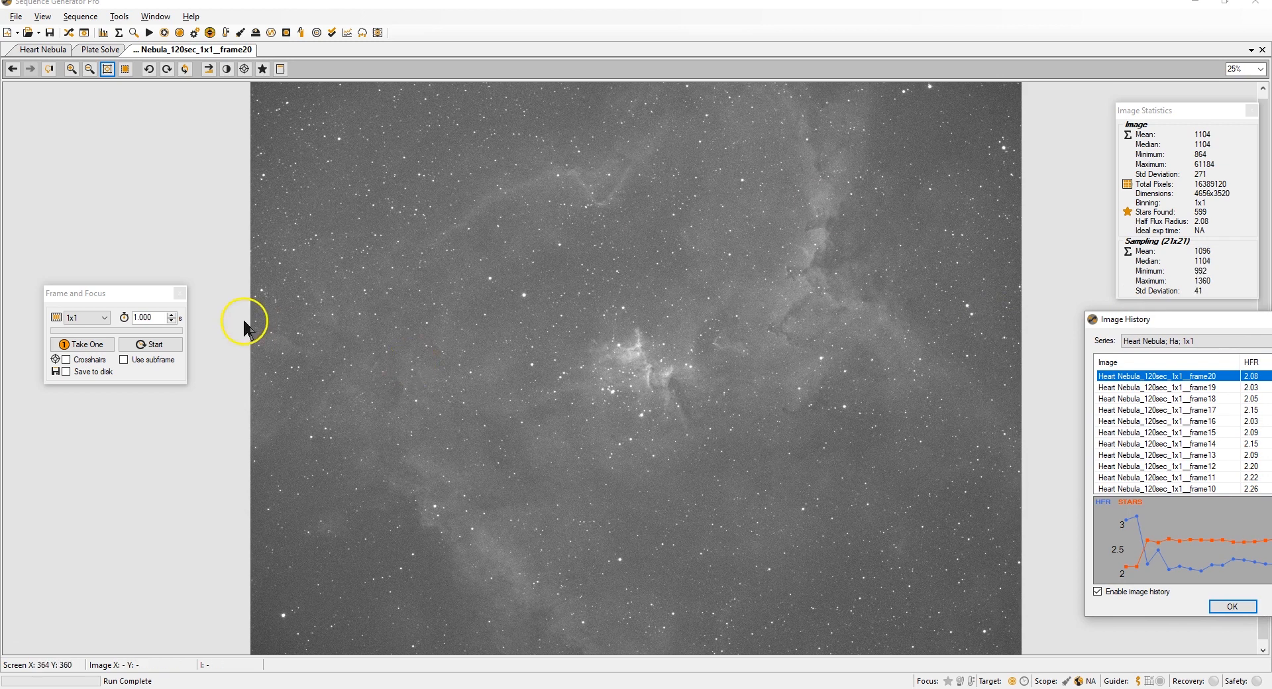
{"action": "mouse_move", "coordinate": [38, 656]}
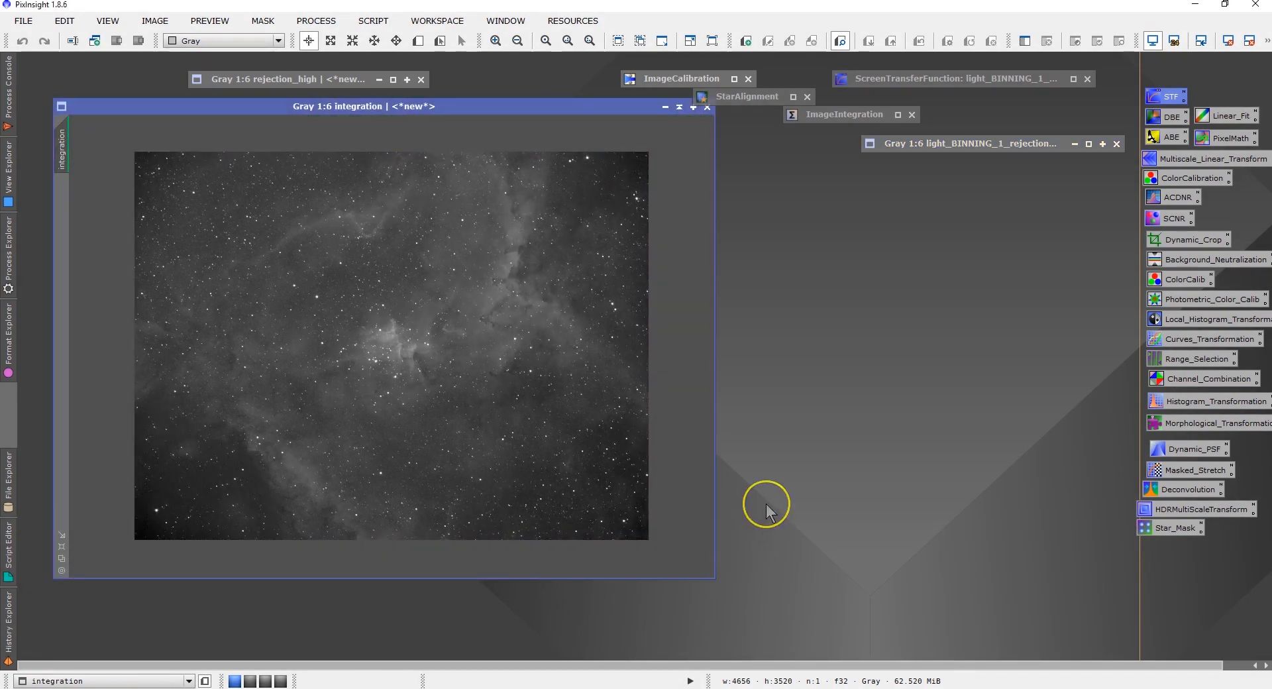
{"action": "mouse_move", "coordinate": [756, 466]}
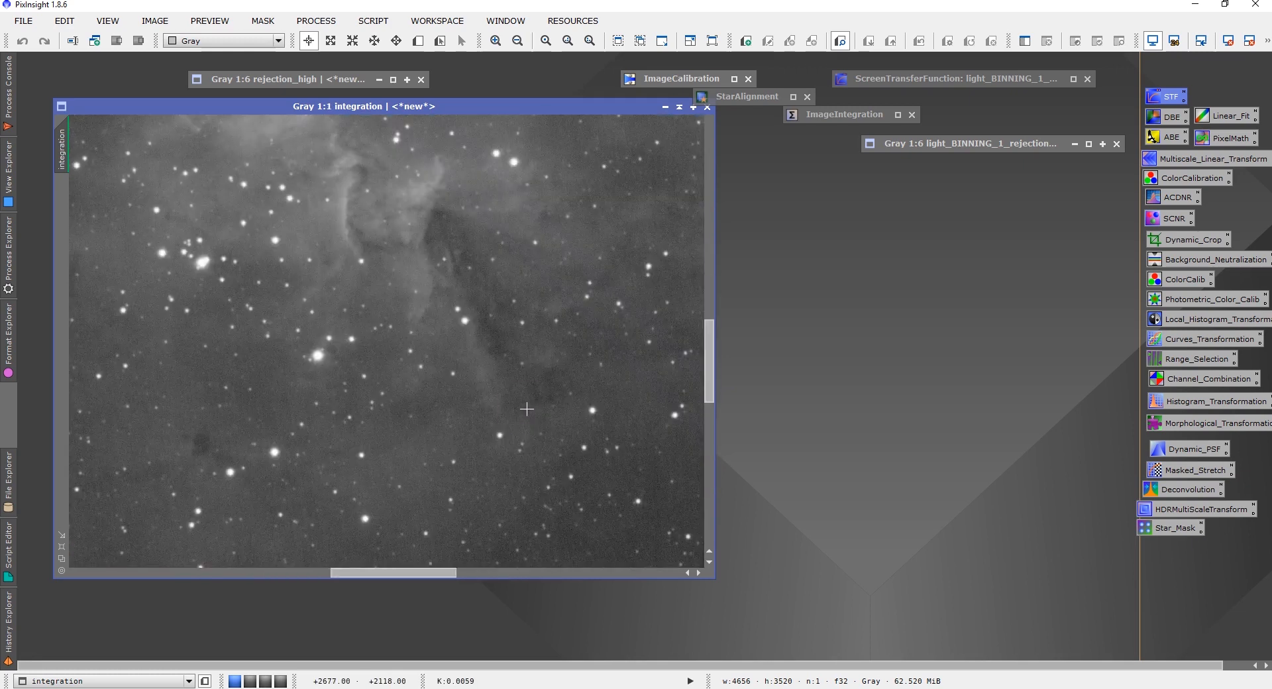
{"action": "mouse_move", "coordinate": [713, 388]}
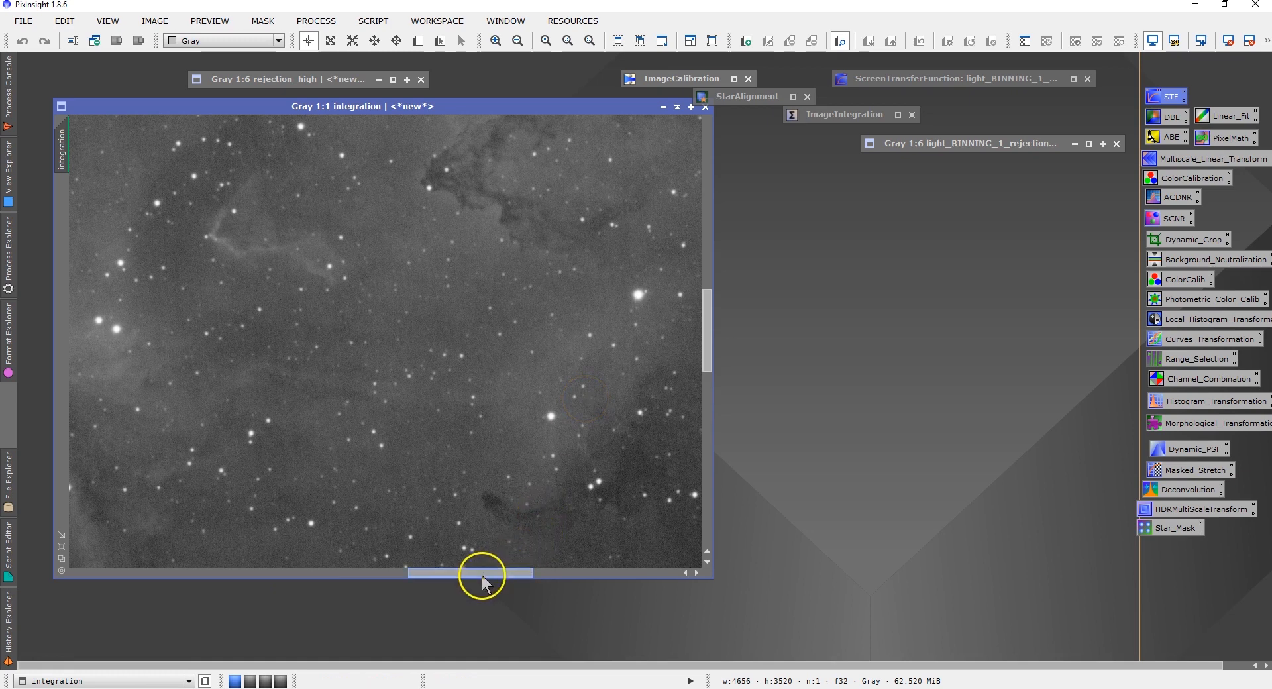
Pan the 1:1 Heart Nebula view to reveal dark dust lanes and surrounding star fields.
{"action": "left_click_drag", "start_coordinate": [483, 572], "coordinate": [527, 575]}
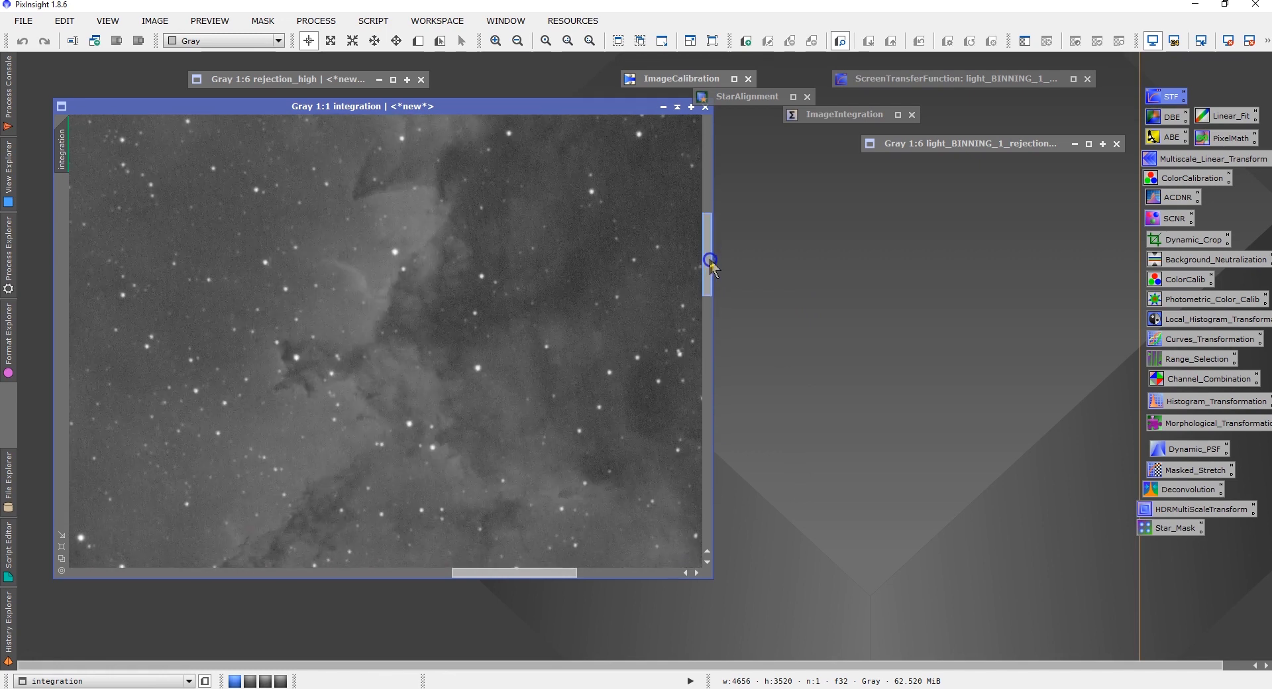
{"action": "mouse_move", "coordinate": [552, 529]}
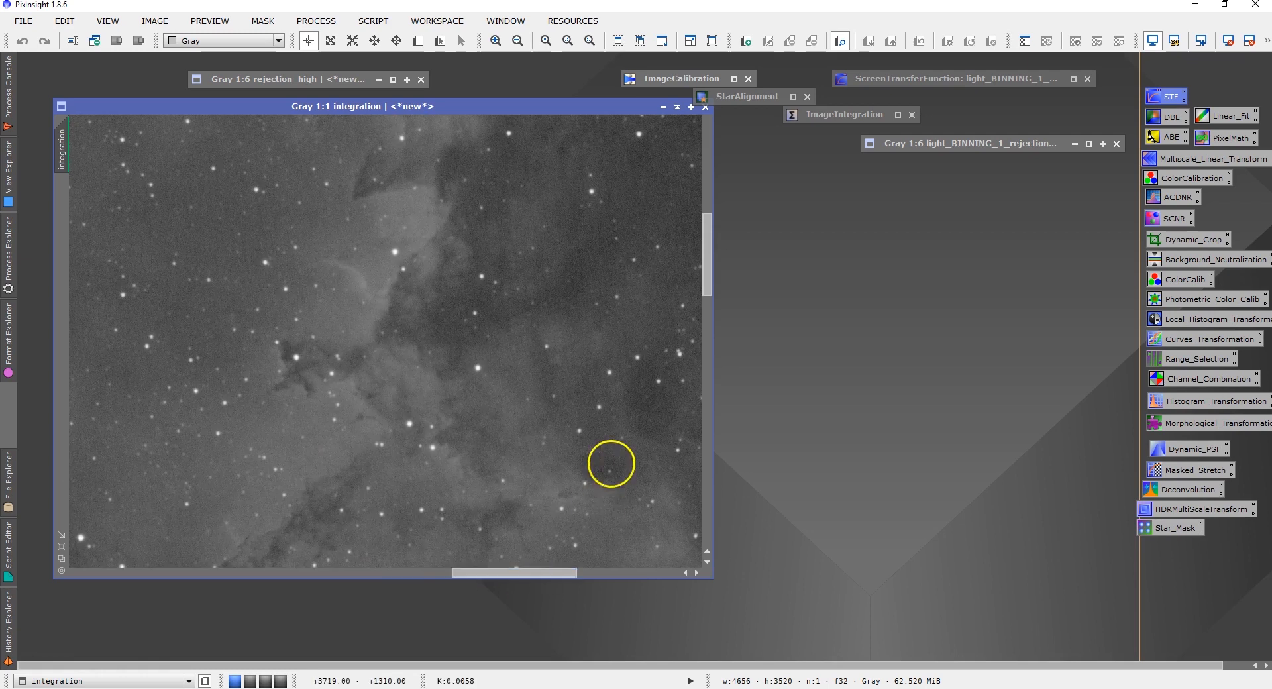
{"action": "mouse_move", "coordinate": [546, 418]}
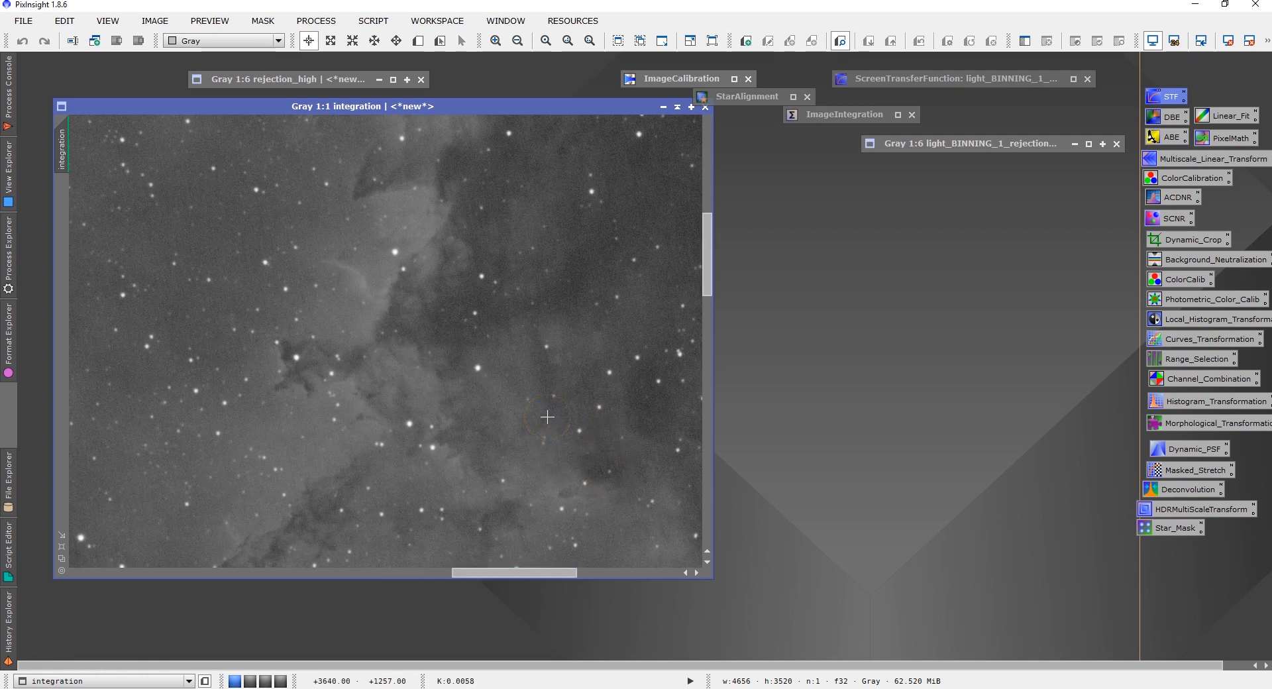
{"action": "mouse_move", "coordinate": [530, 390]}
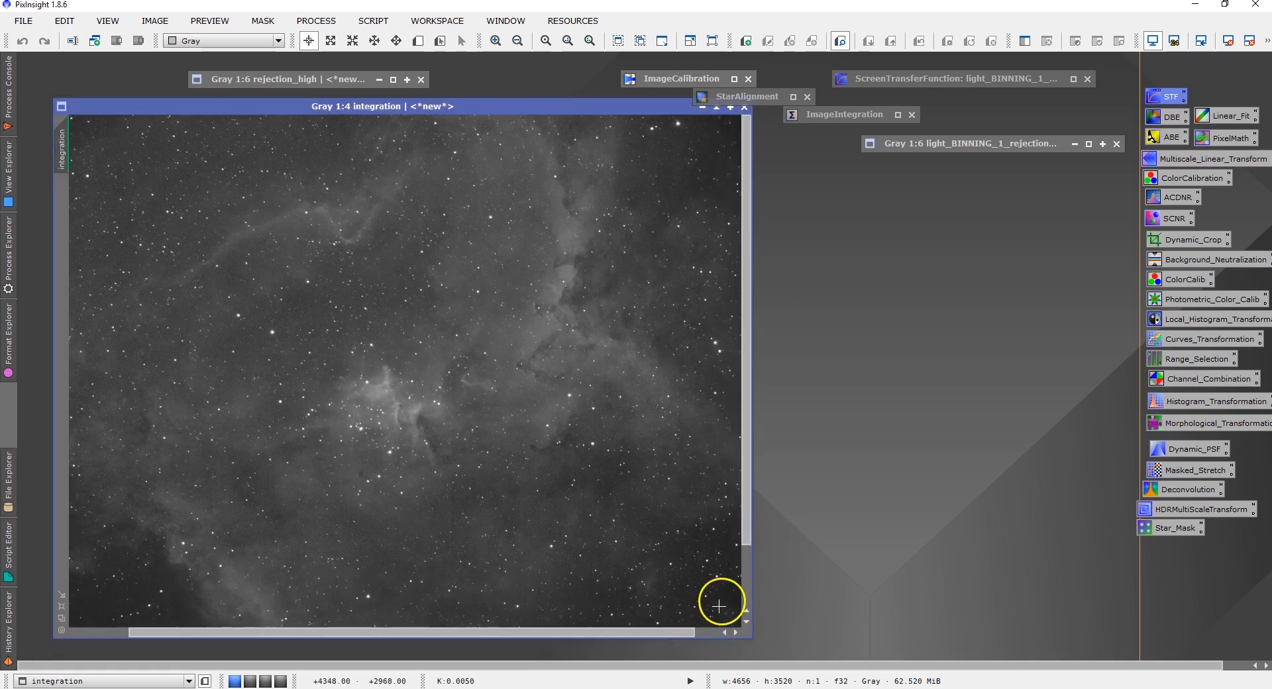
{"action": "mouse_move", "coordinate": [732, 560]}
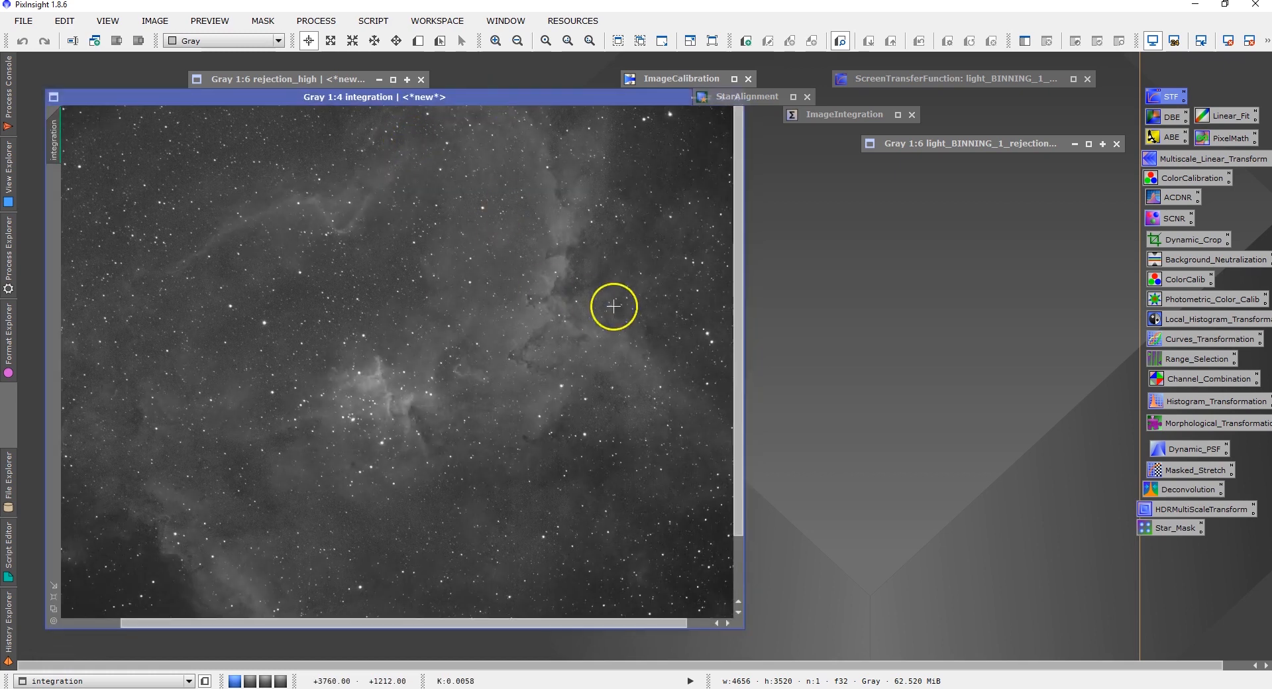
{"action": "mouse_move", "coordinate": [471, 395]}
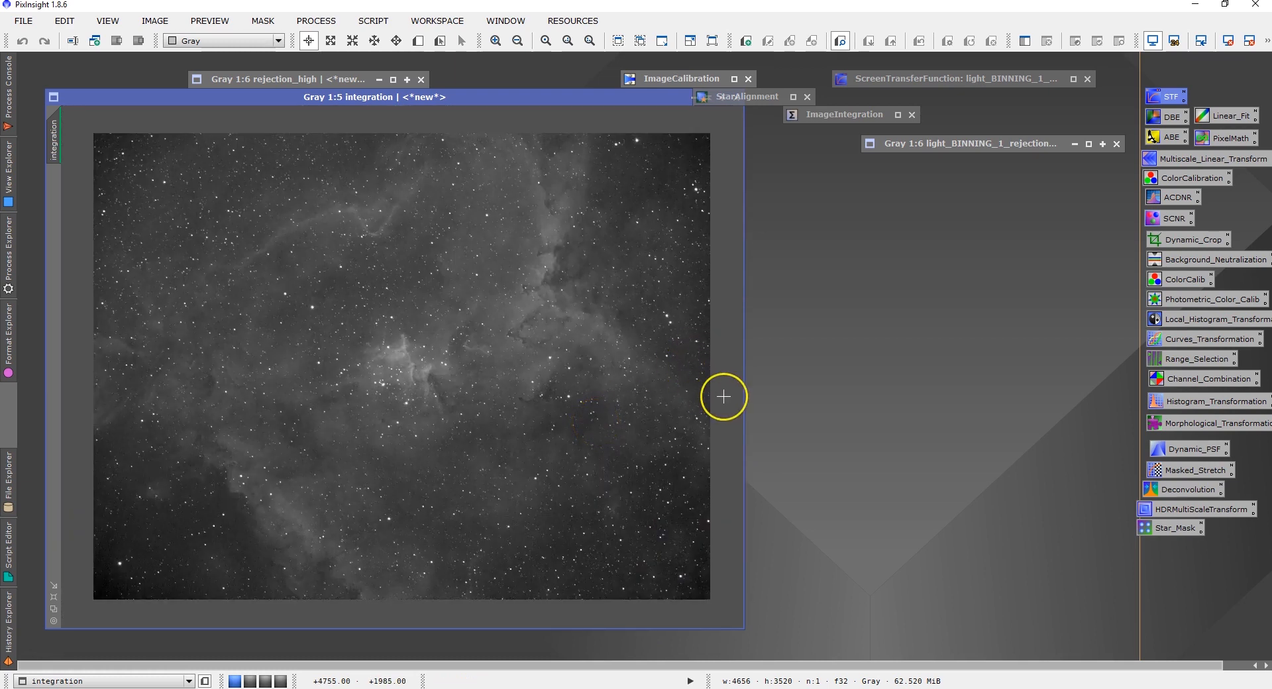
{"action": "mouse_move", "coordinate": [787, 190]}
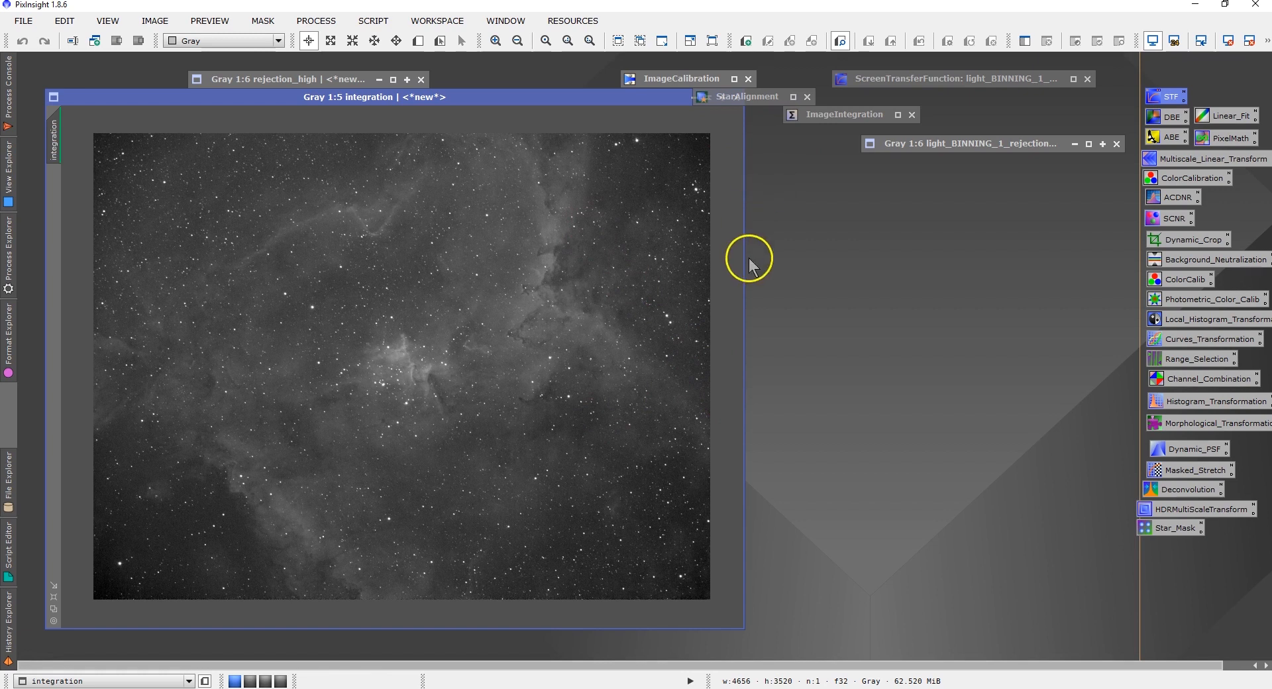
{"action": "mouse_move", "coordinate": [556, 352]}
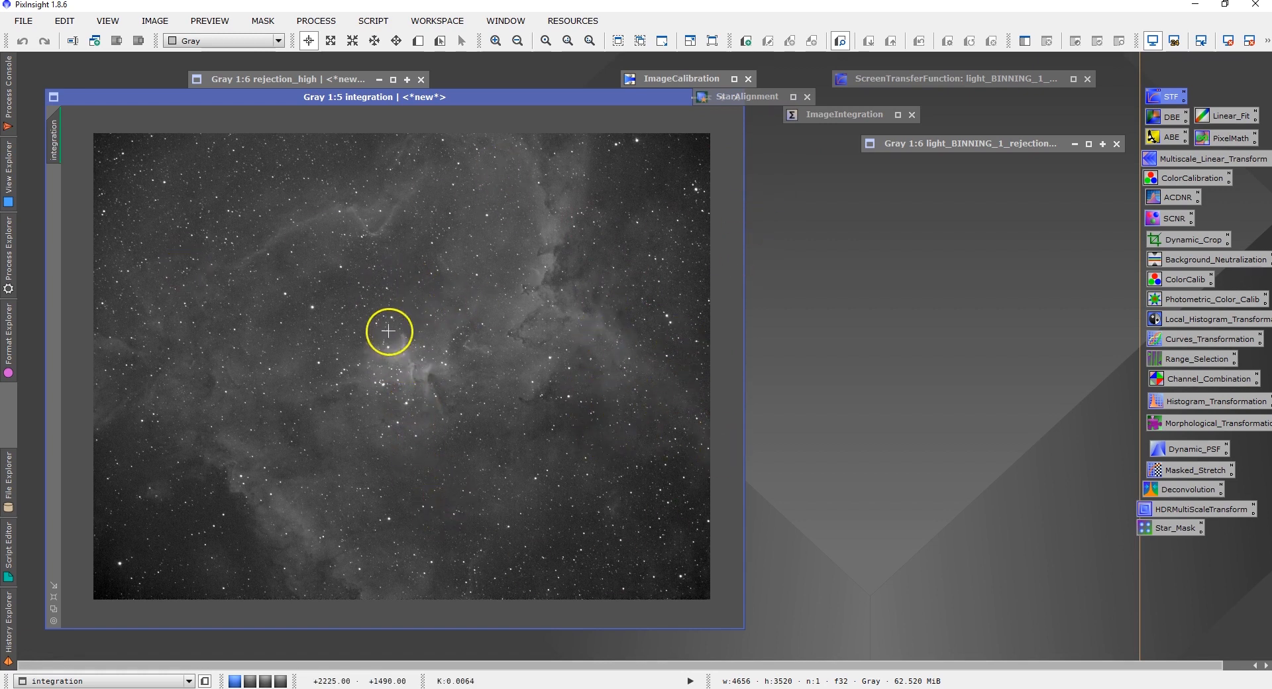
{"action": "mouse_move", "coordinate": [429, 411]}
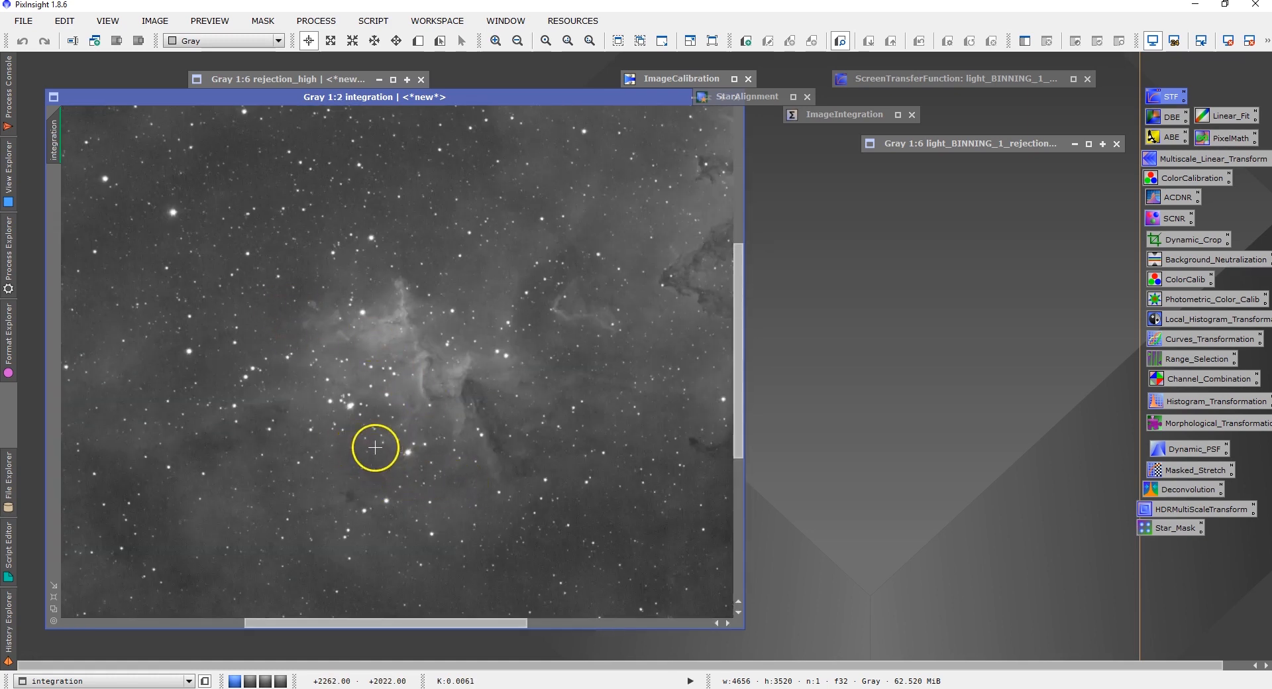
{"action": "mouse_move", "coordinate": [512, 441]}
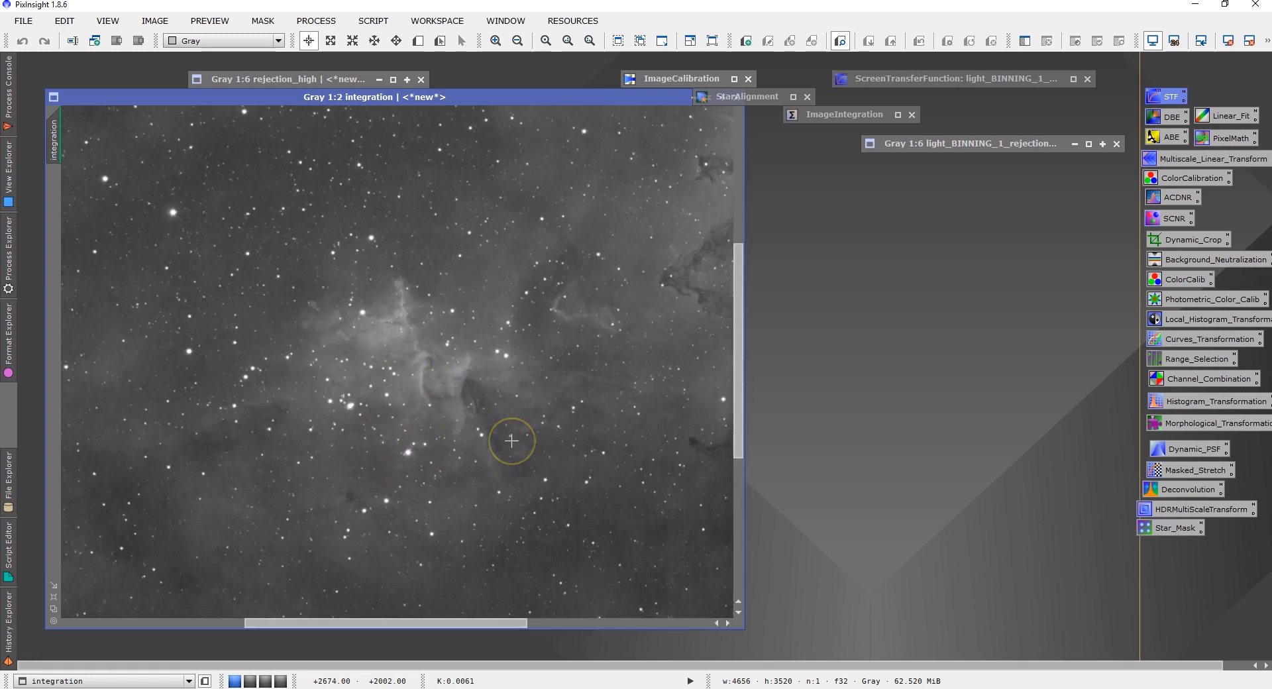